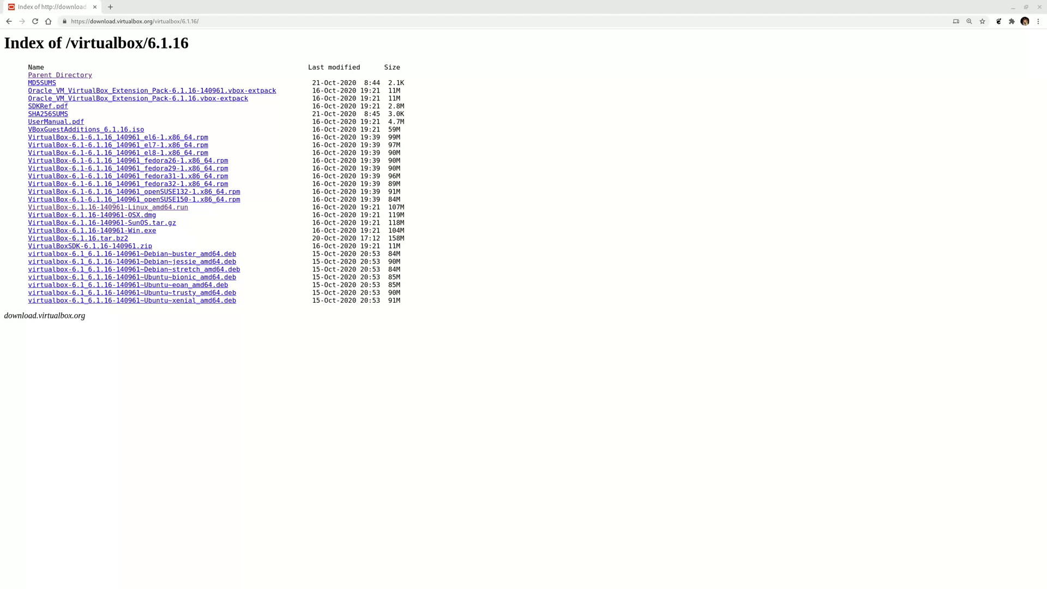
pyautogui.moveTo(251, 422)
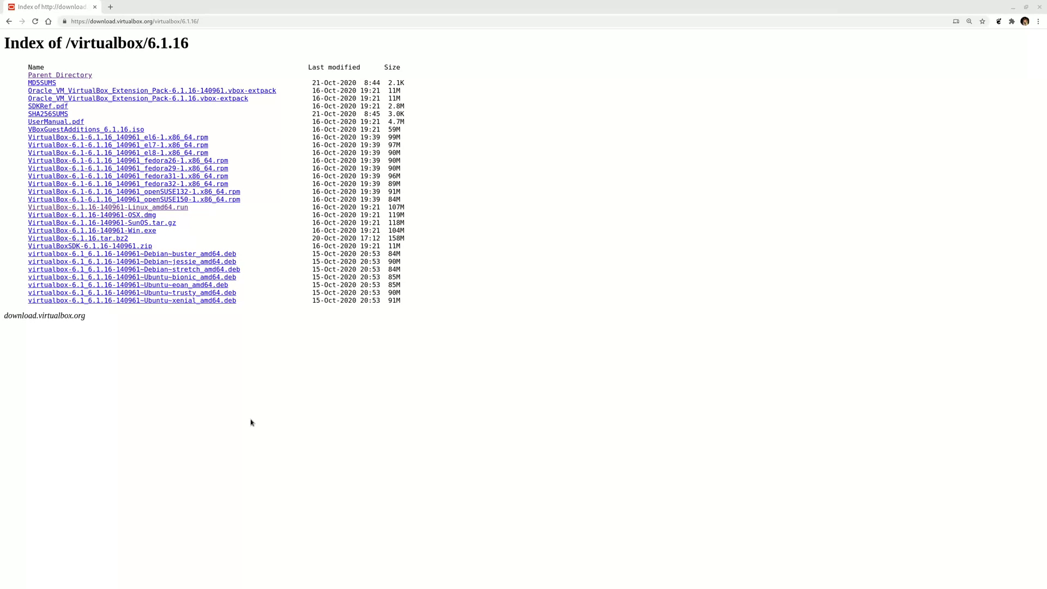
pyautogui.moveTo(282, 413)
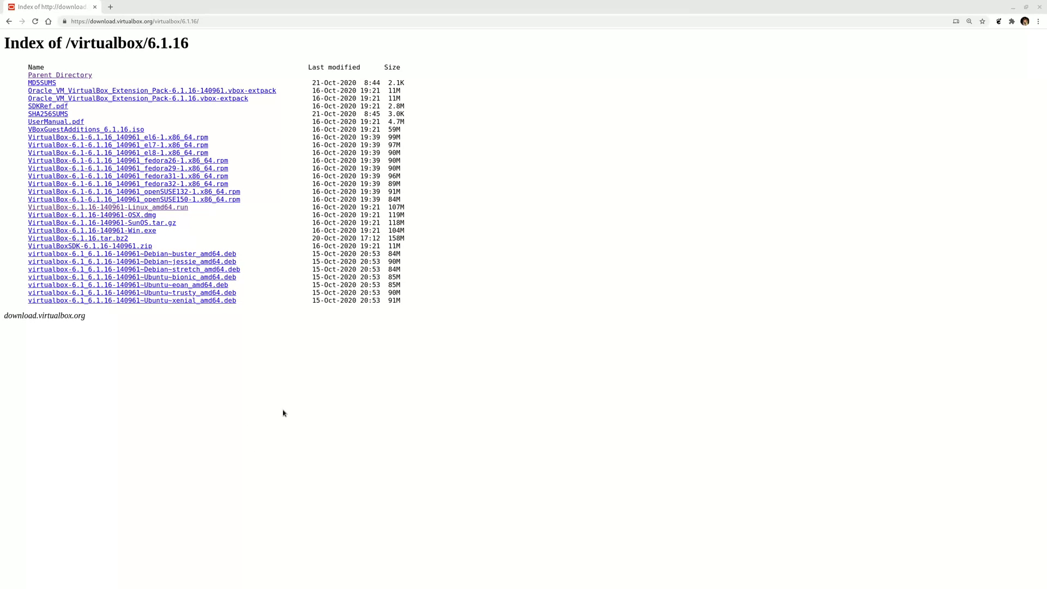
pyautogui.moveTo(140, 112)
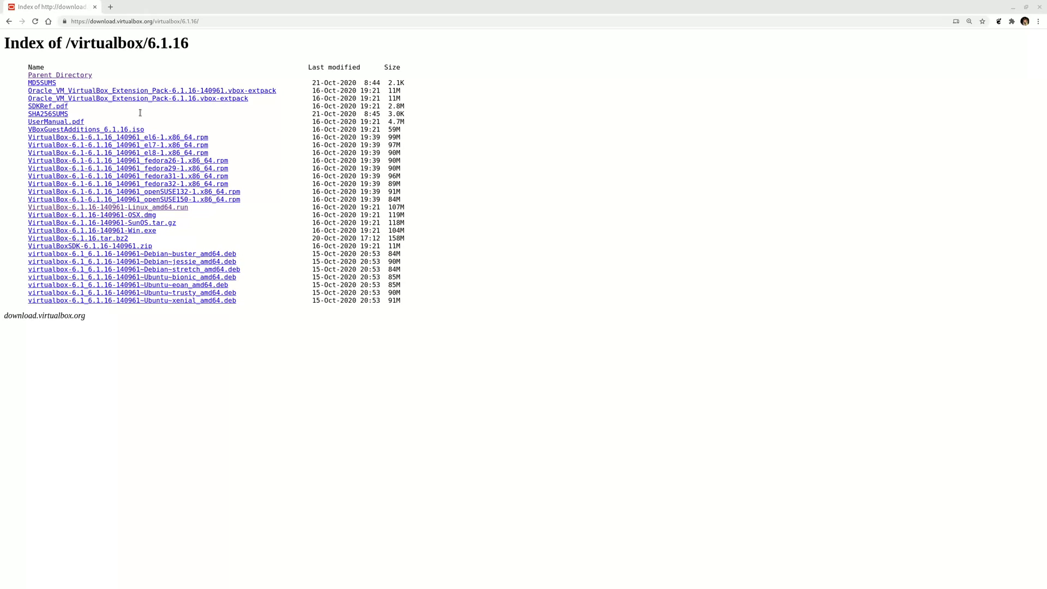
# - Find VirtualBox-6.1.16-140961-Linux_amd64.run in the 6.1.16 download index
pyautogui.click(134, 21)
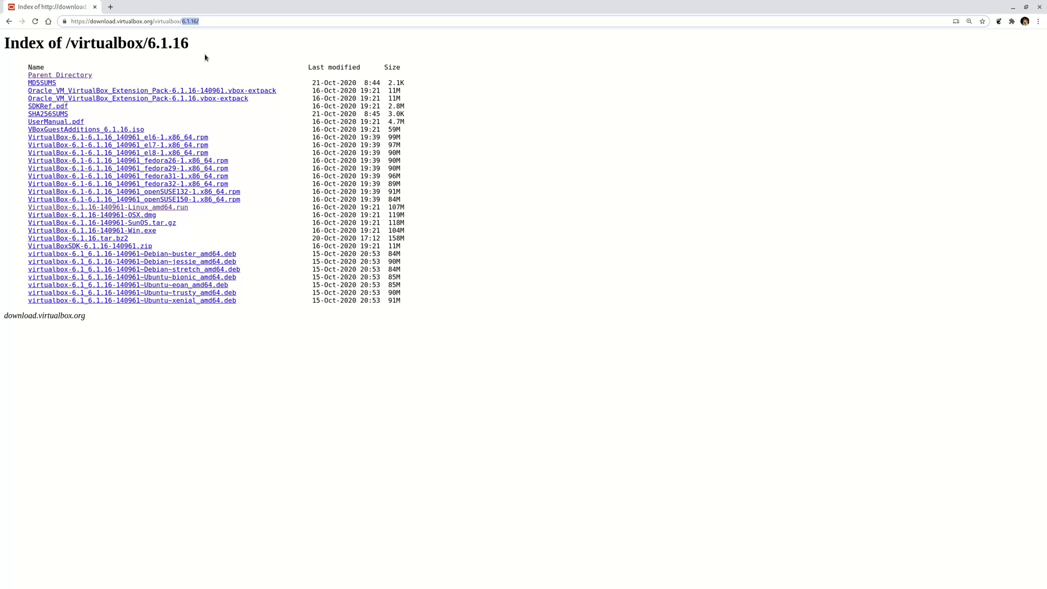
pyautogui.moveTo(132, 214)
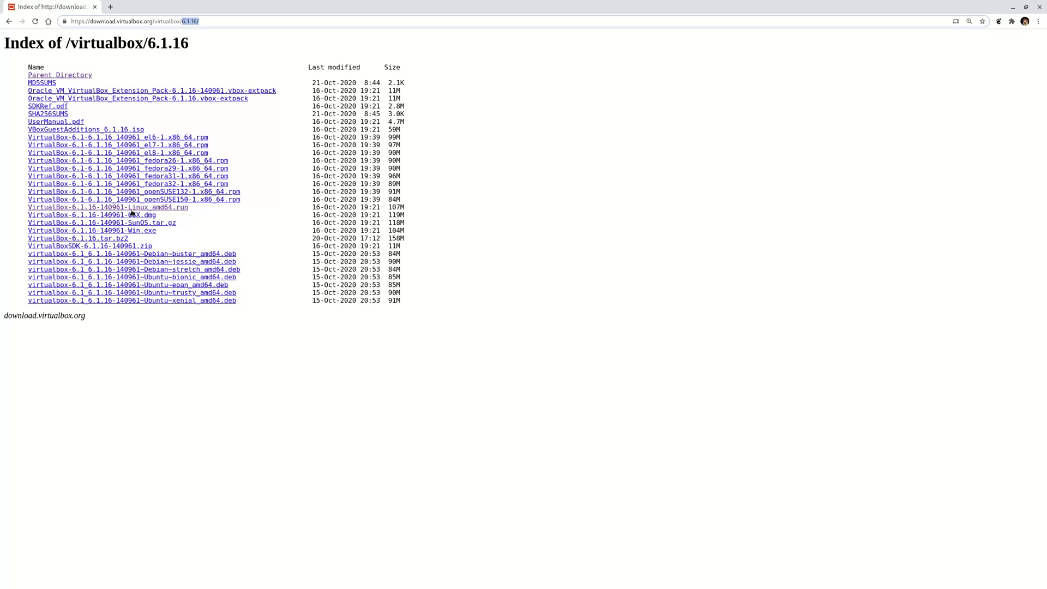
pyautogui.moveTo(184, 210)
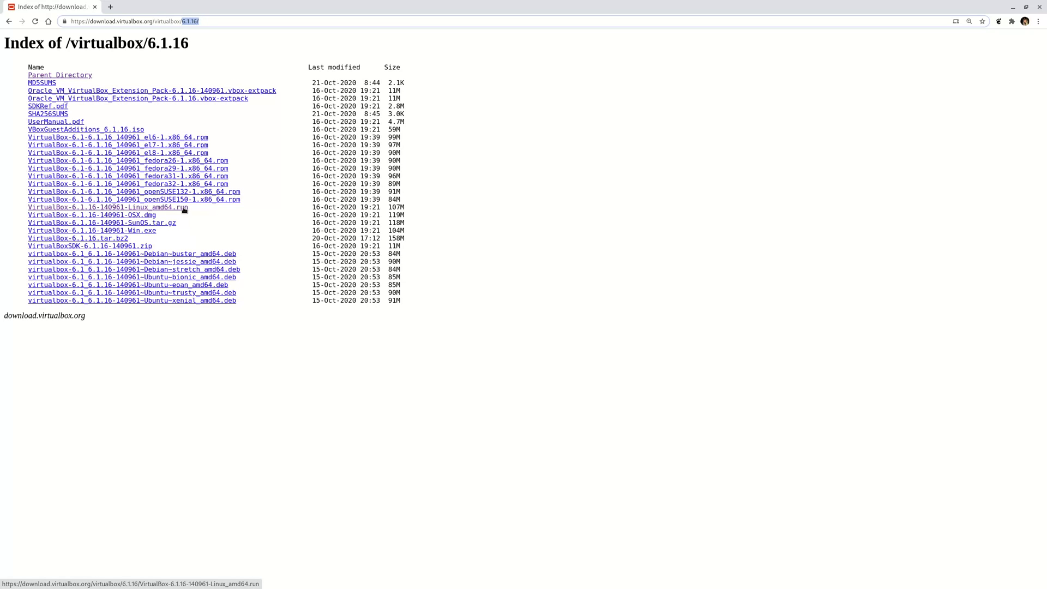
pyautogui.moveTo(250, 225)
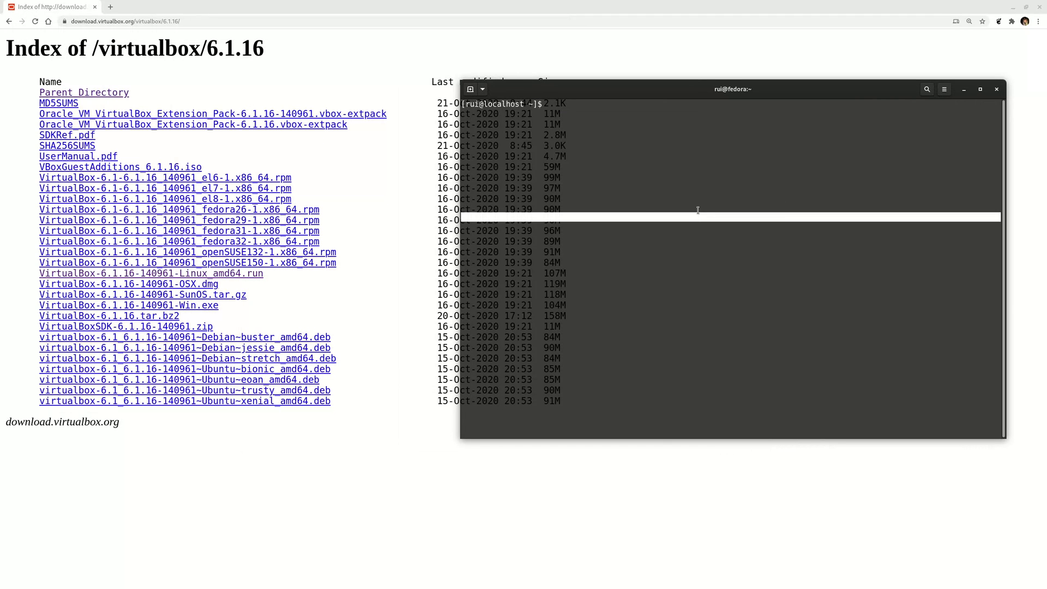
# - Change into the Downloads folder with cd Downloads/
pyautogui.write('cd')
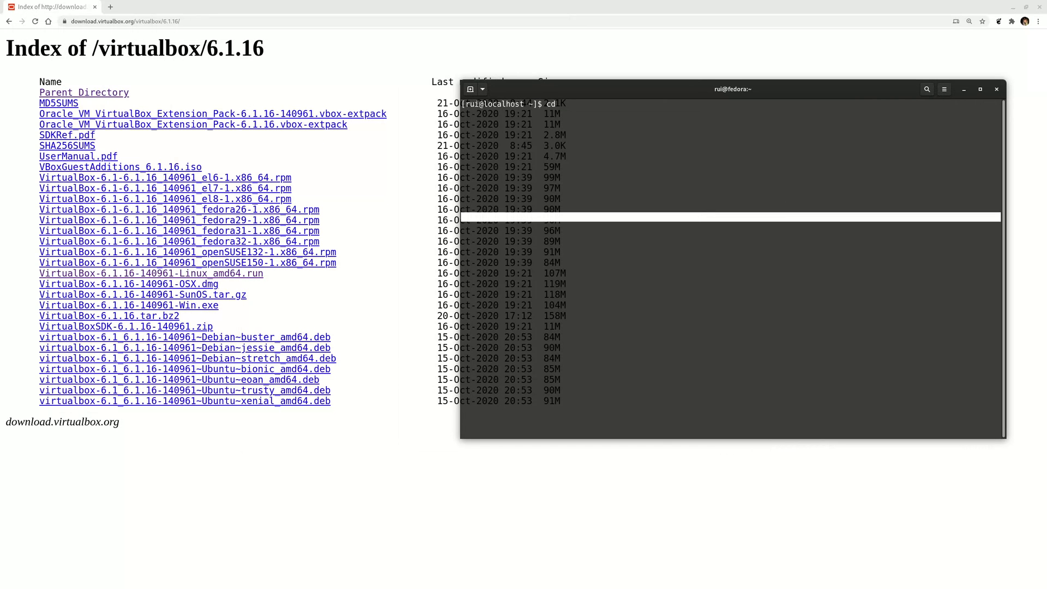
pyautogui.write('Downloads/')
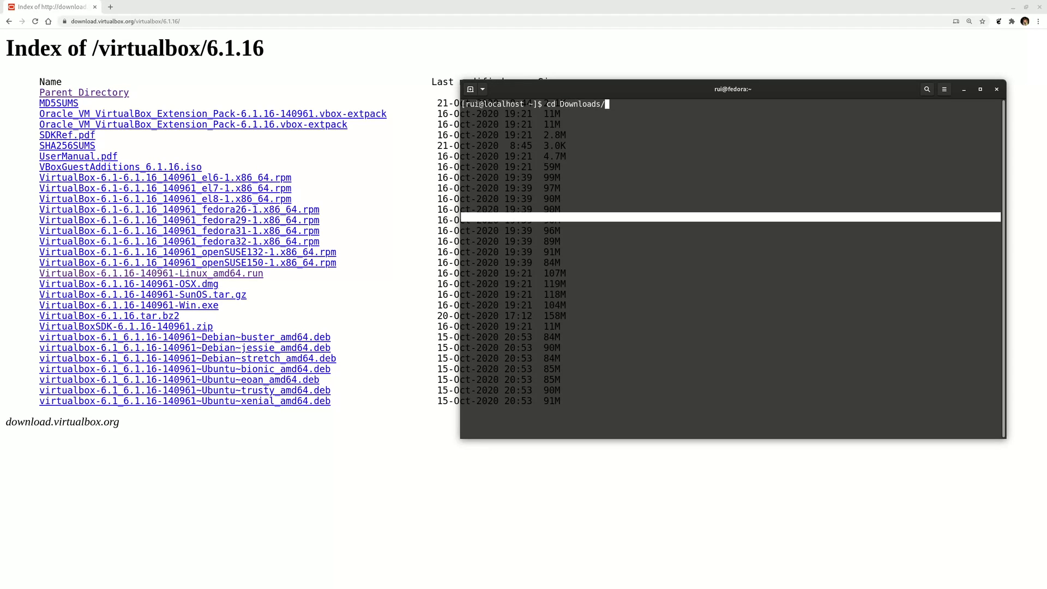
pyautogui.press('Return')
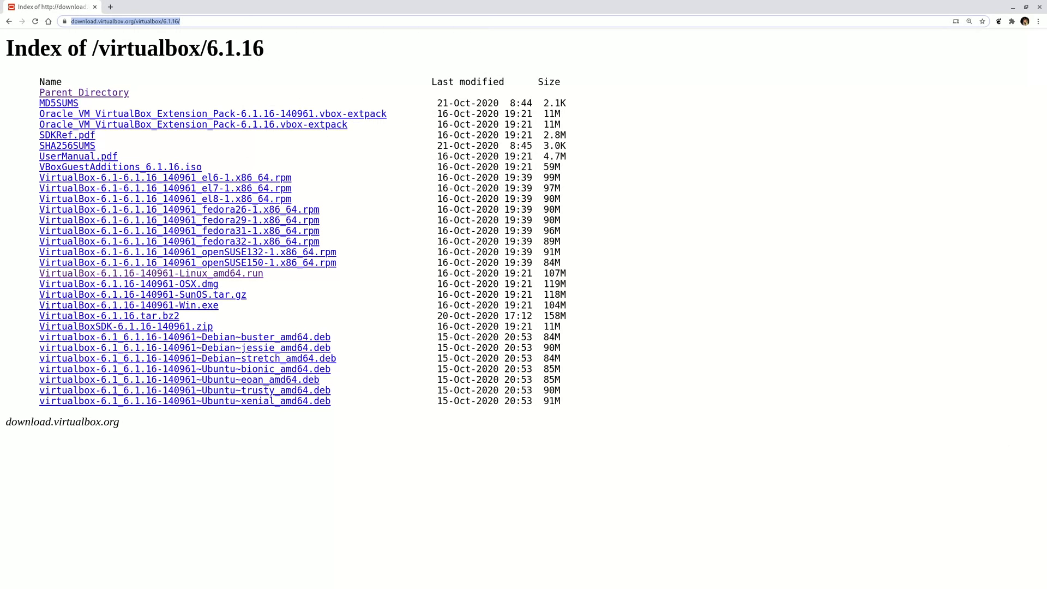
# - Paste the copied VirtualBox installer link into a wget command
pyautogui.rightClick(805, 311)
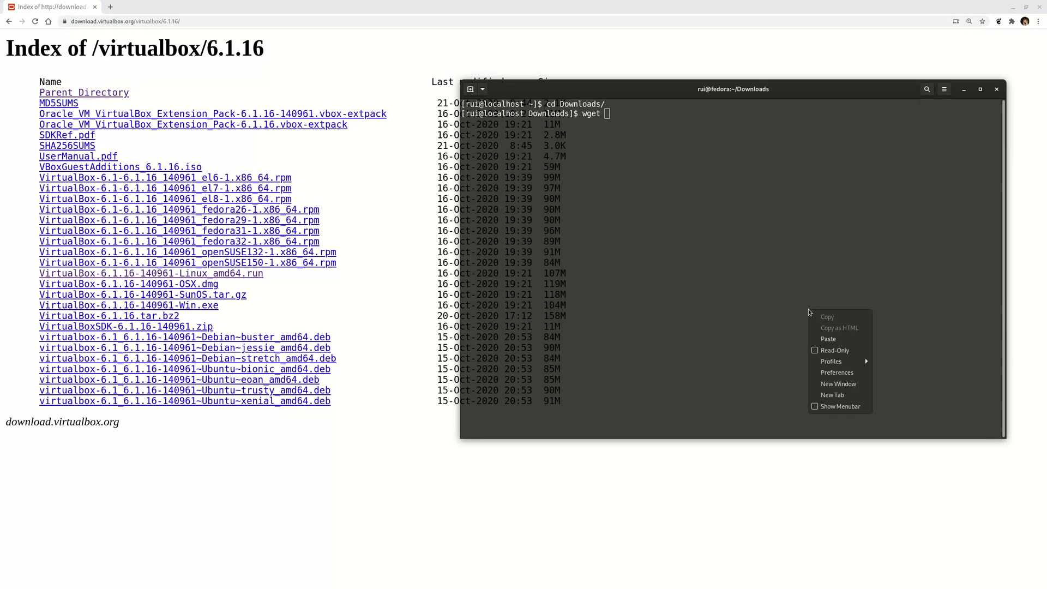
pyautogui.click(828, 339)
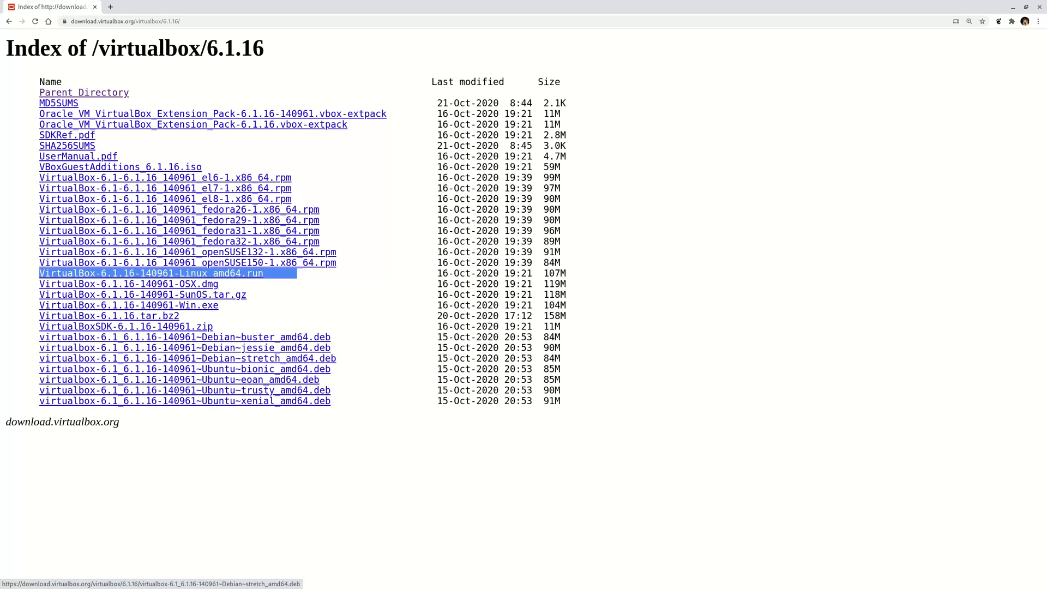
pyautogui.rightClick(702, 267)
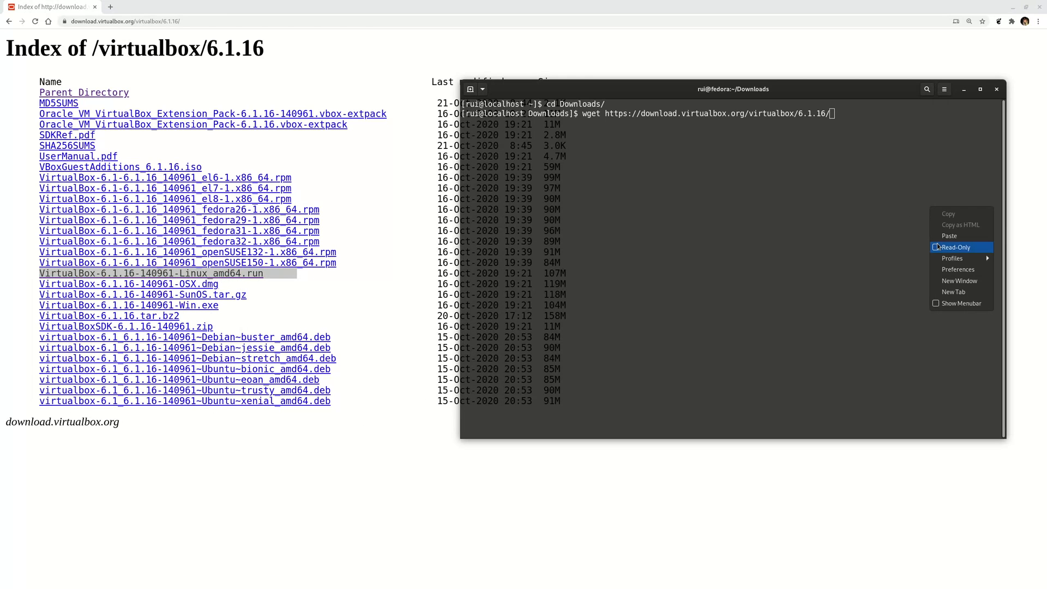
pyautogui.click(949, 236)
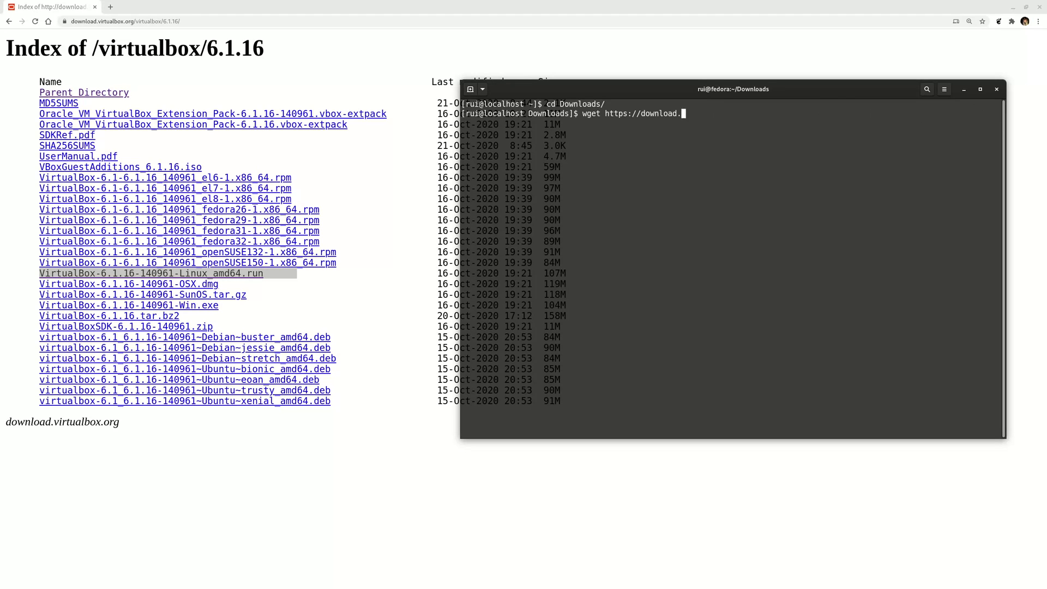
# - Download the installer and make VirtualBox-6.1.16-140961-Linux_amd64.run executable with chmod +x
pyautogui.write('ls')
pyautogui.press('Return')
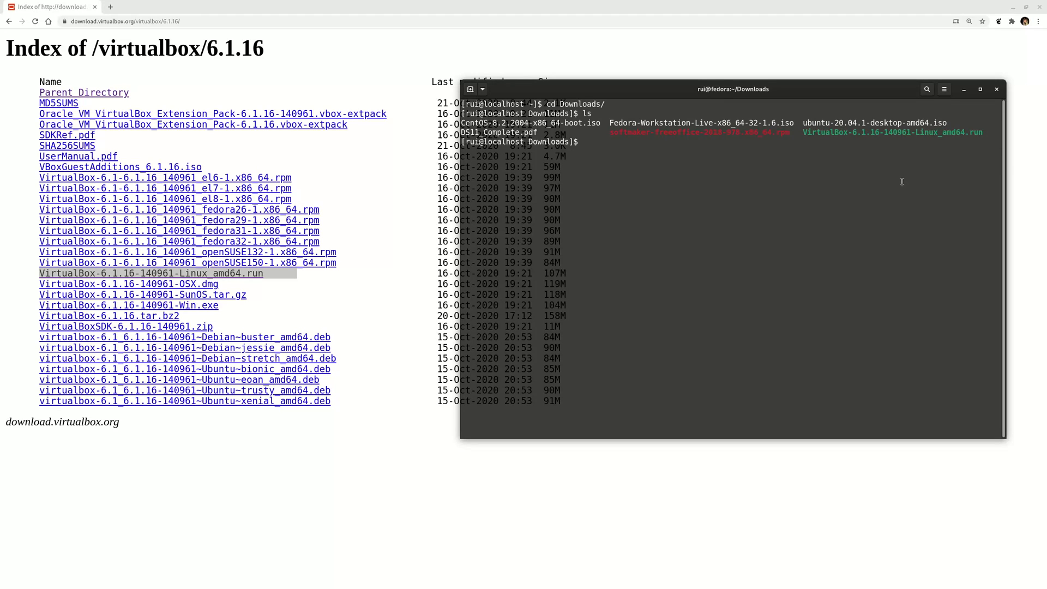
pyautogui.write('chmod')
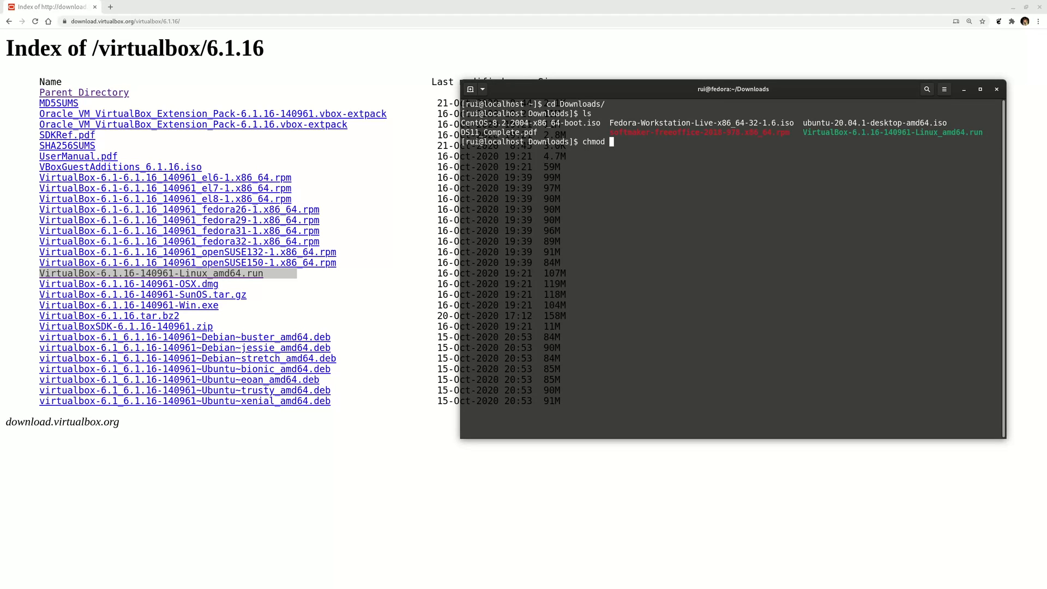
pyautogui.write('+x VirtualBox-6.1.16-140961-Linux_amd64.run')
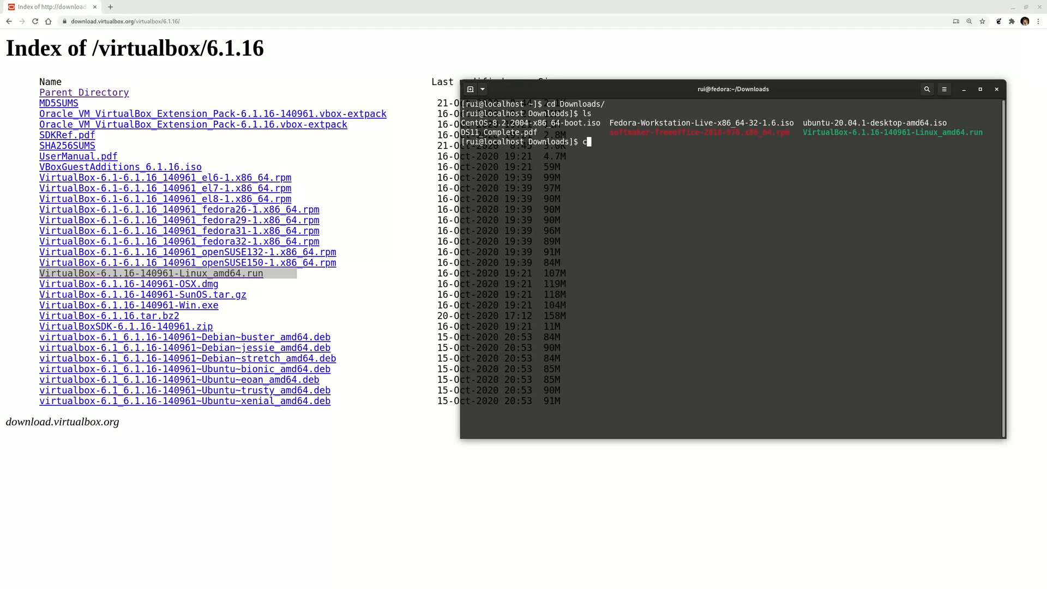
# - Launch the installer with sudo ./VirtualBox-6.1.16-140961-Linux_amd64.run
pyautogui.write('u')
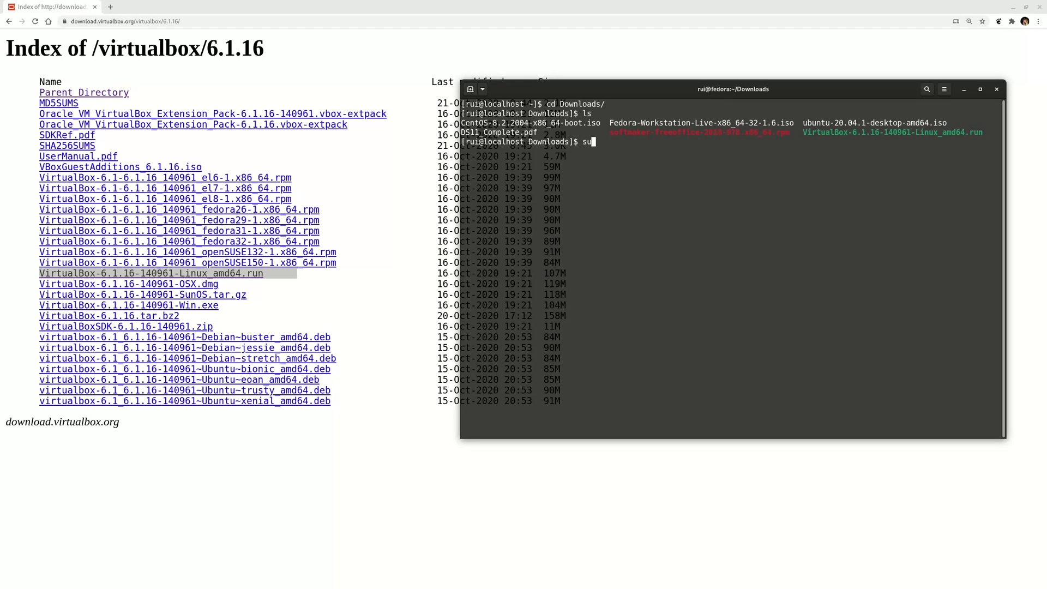
pyautogui.write('do ./V')
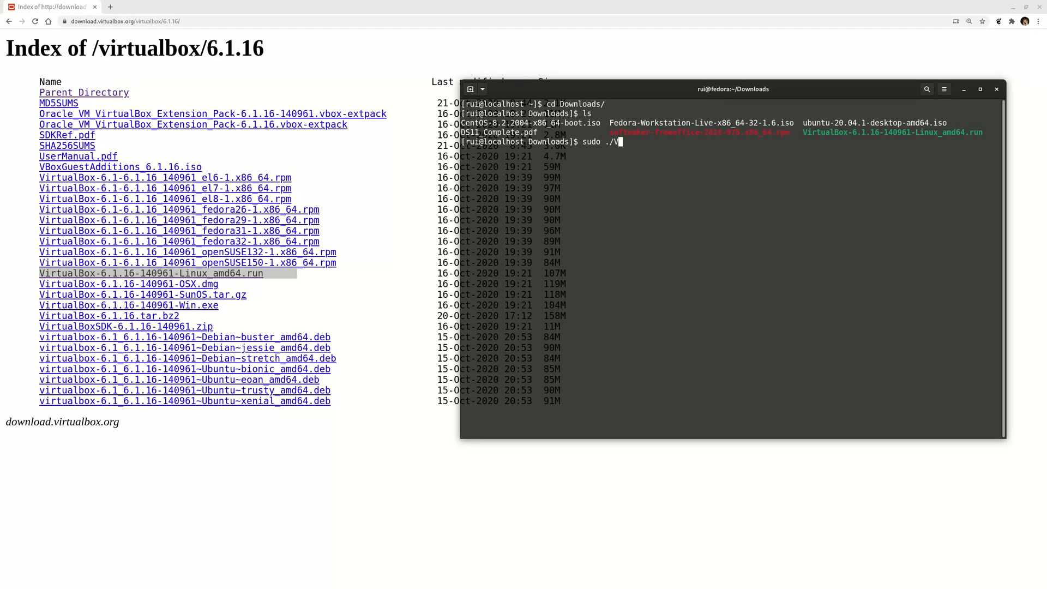
pyautogui.write('irtualBox-6.1.16-140961-Linux_amd64.run')
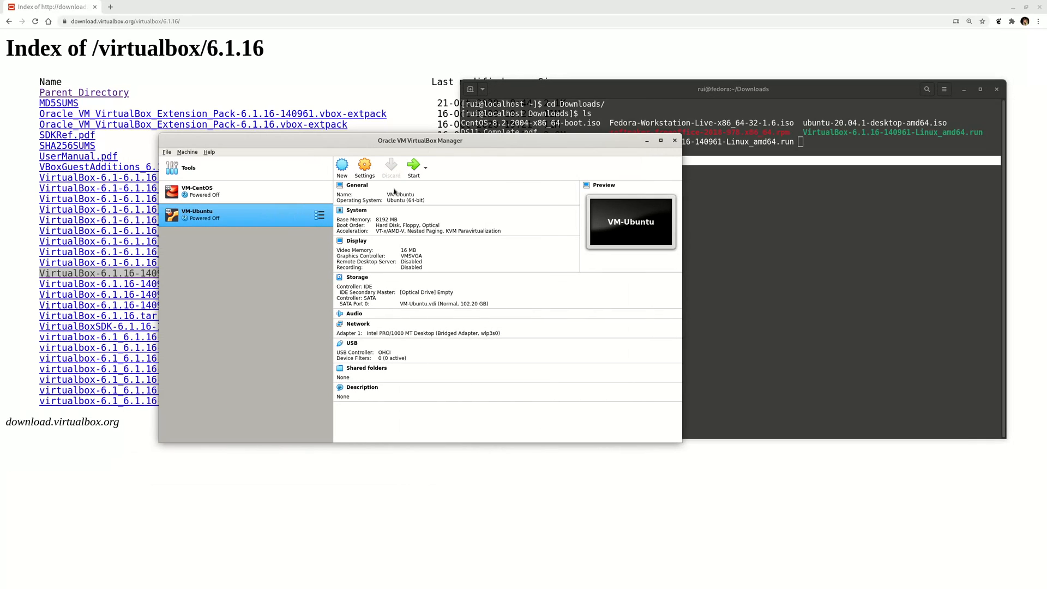
pyautogui.moveTo(233, 218)
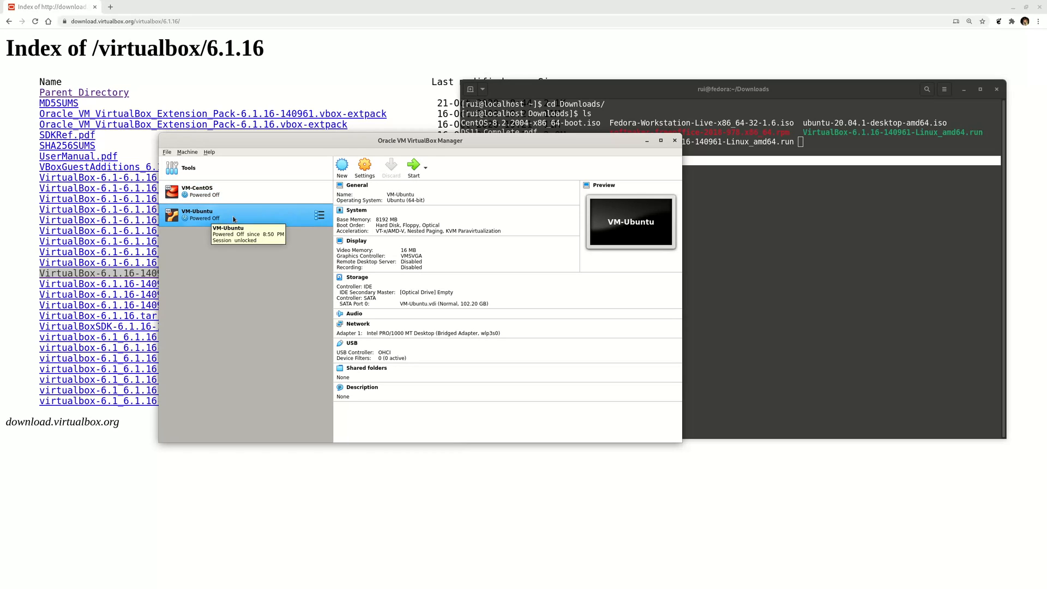
pyautogui.moveTo(214, 220)
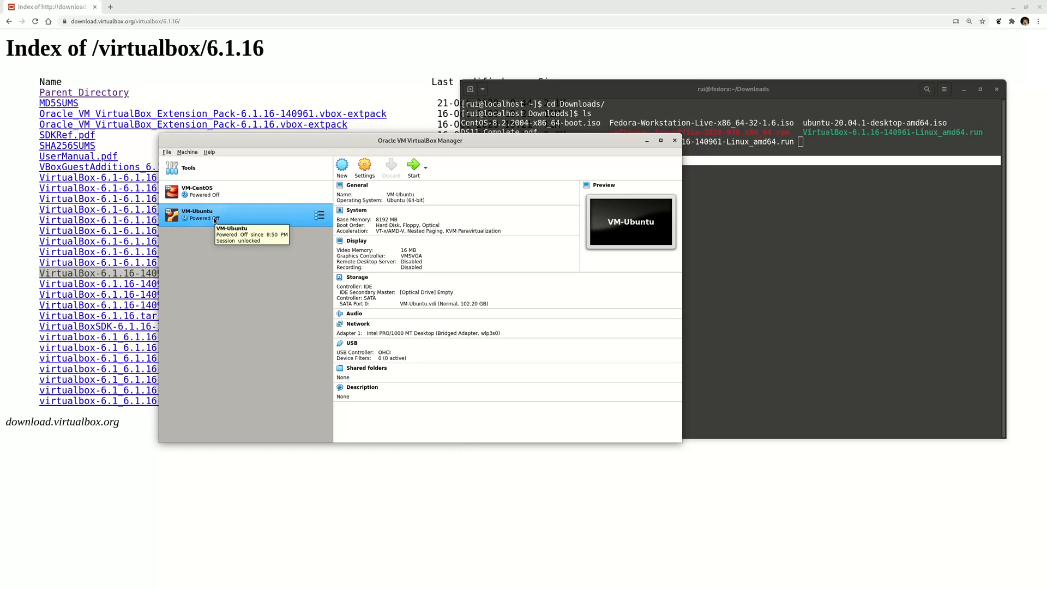
# - Select VM-Ubuntu to view its details: powered off, 8192 MB memory, 102 GB disk
pyautogui.click(356, 240)
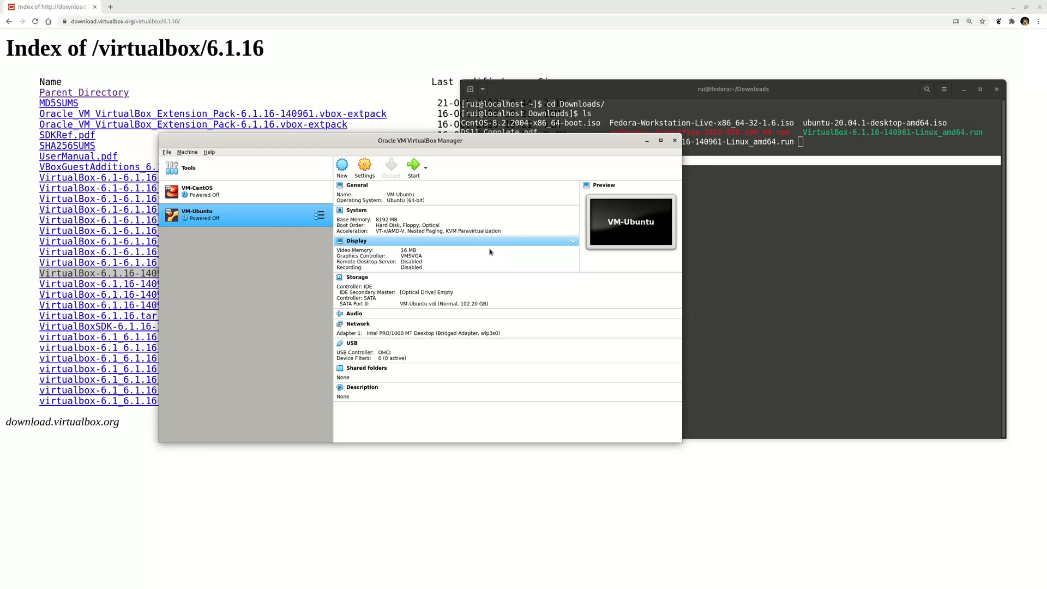
pyautogui.moveTo(485, 247)
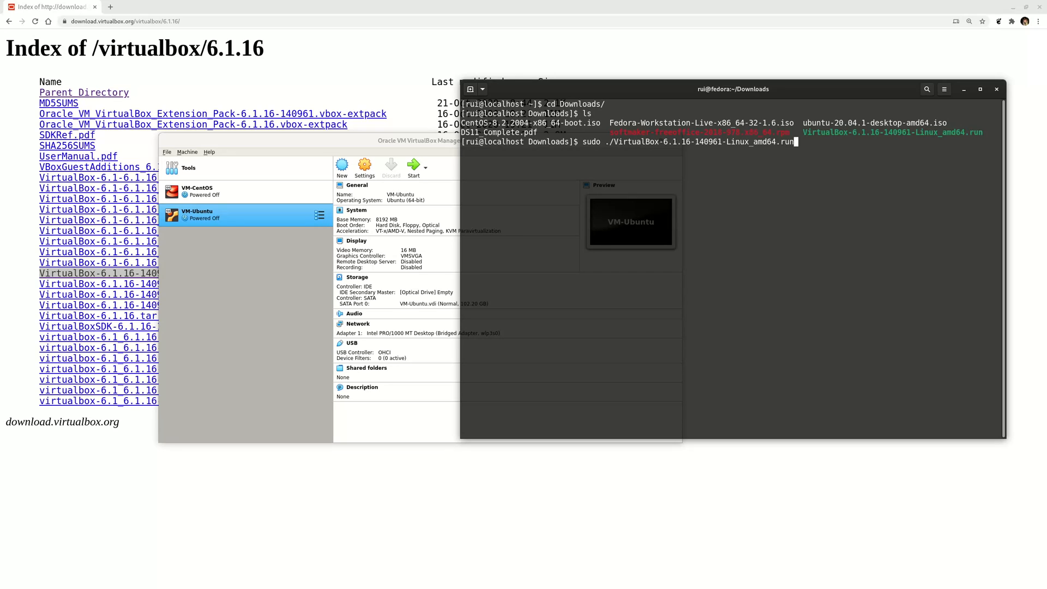
# - Clear the retyped sudo VirtualBox-6.1.16-140961-Linux_amd64.run command from the Downloads prompt
pyautogui.press('Return')
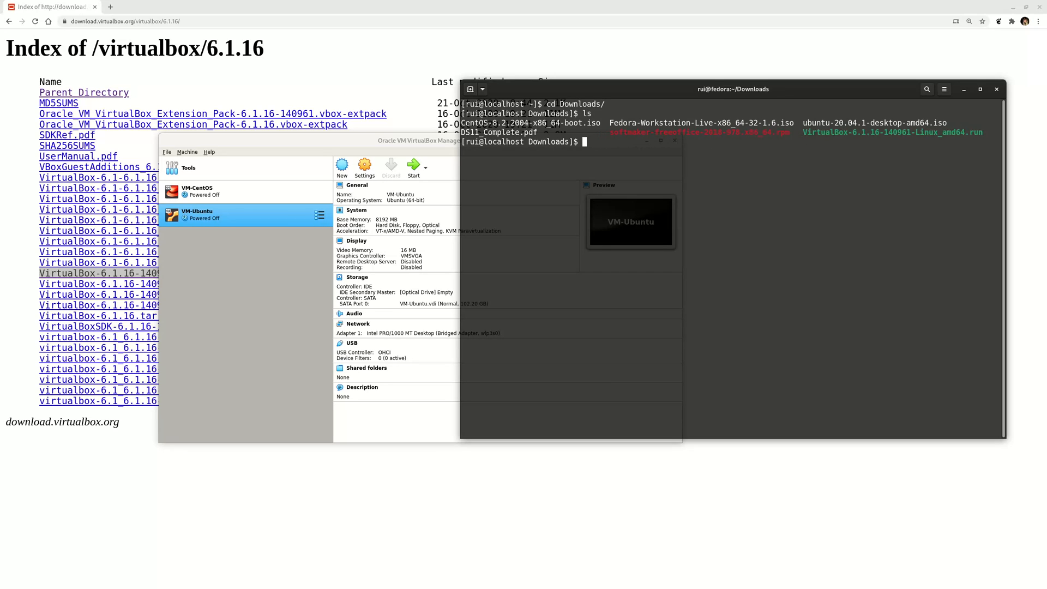